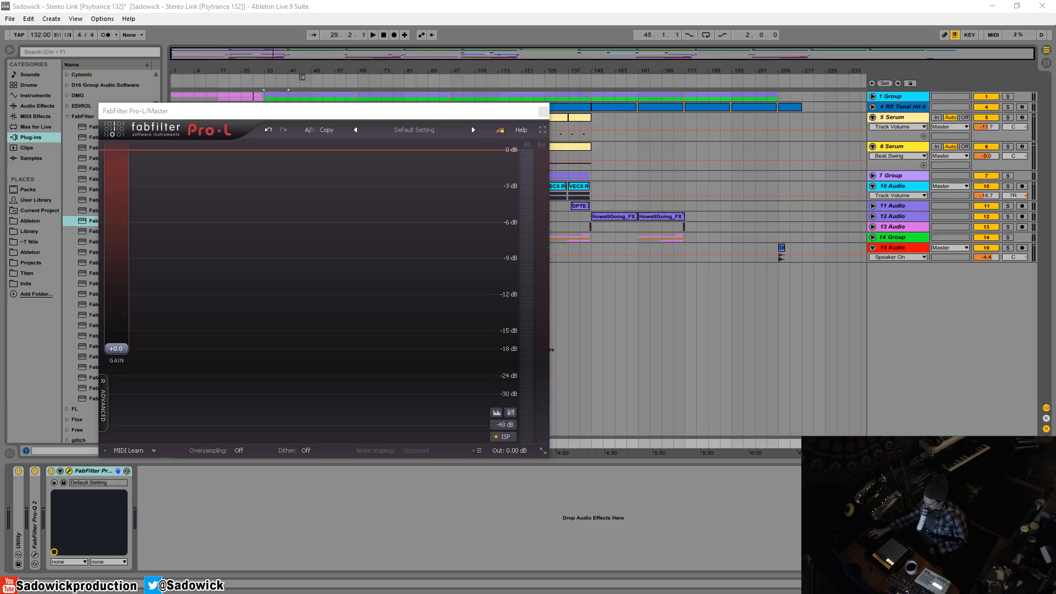
mouse_move(294, 284)
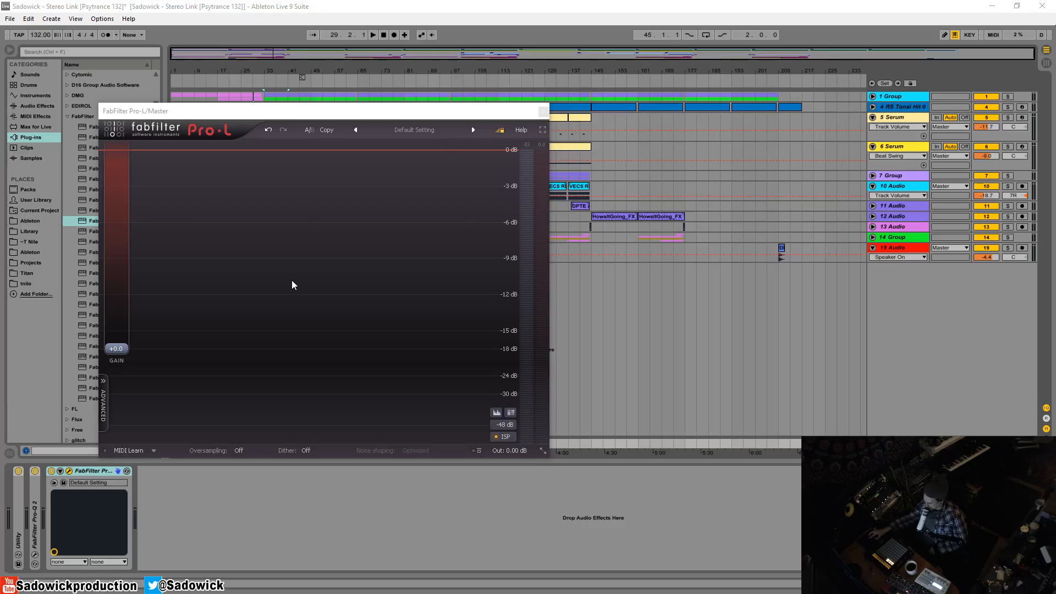
mouse_move(298, 164)
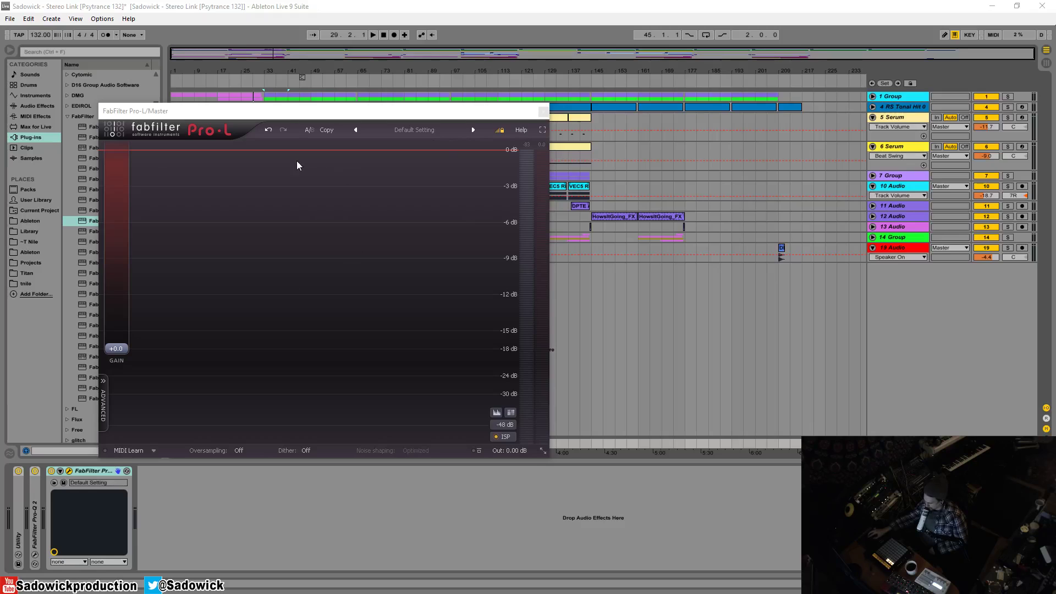
mouse_move(688, 425)
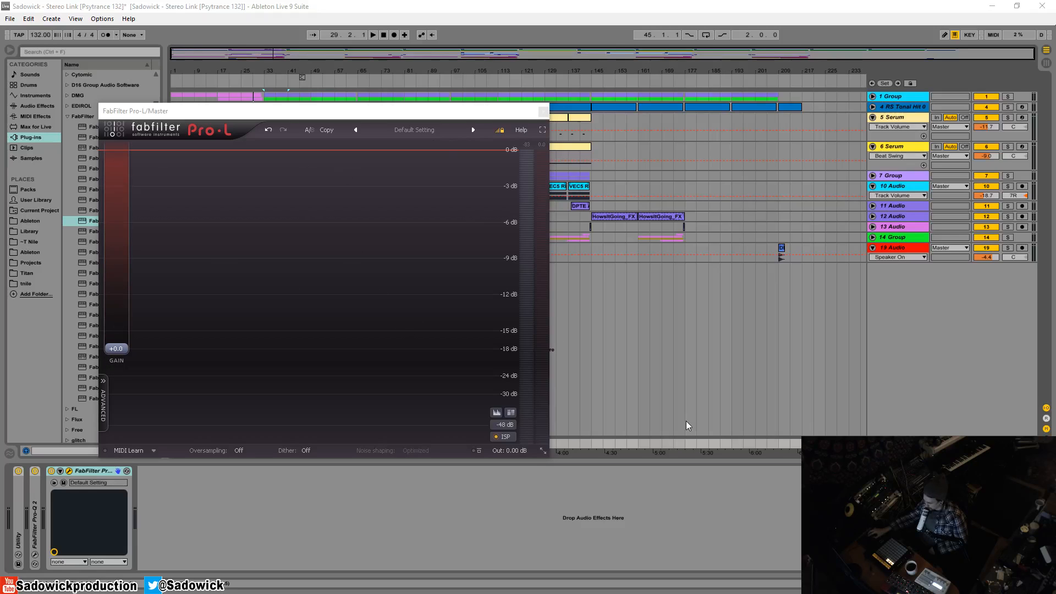
mouse_move(126, 234)
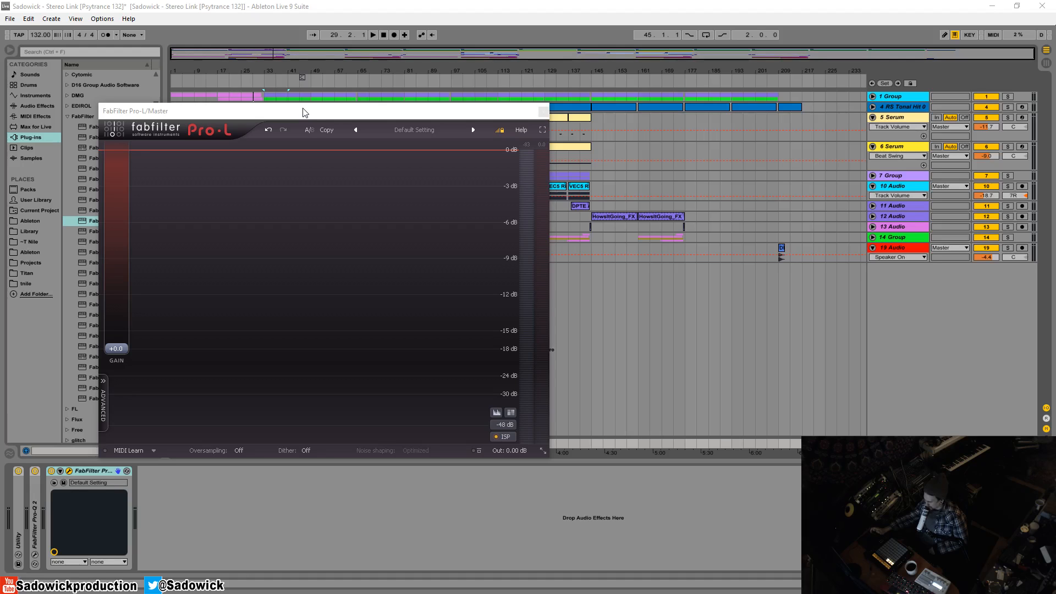
mouse_move(344, 107)
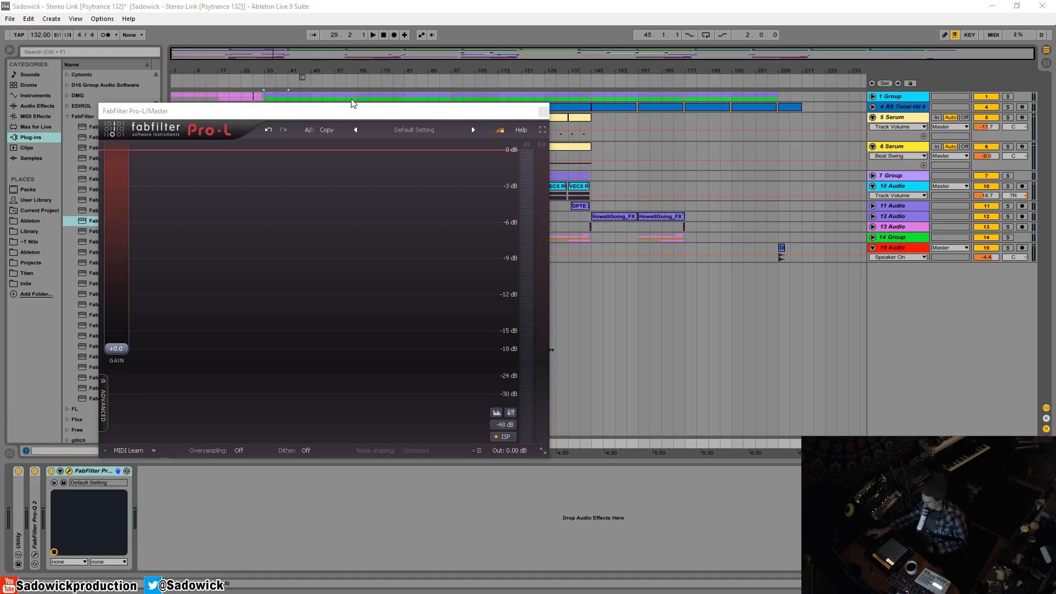
mouse_move(368, 112)
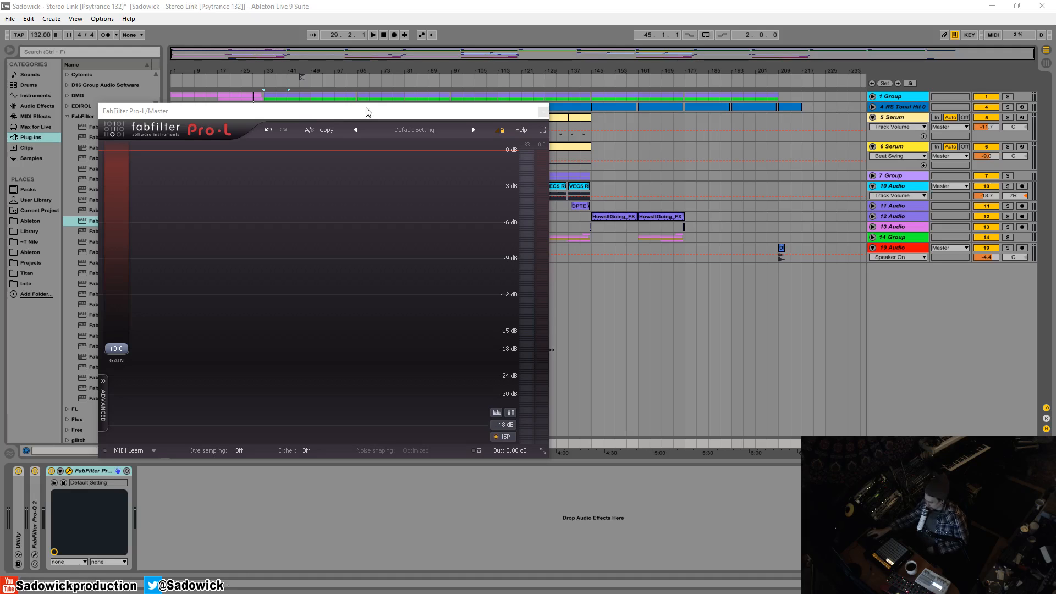
mouse_move(423, 118)
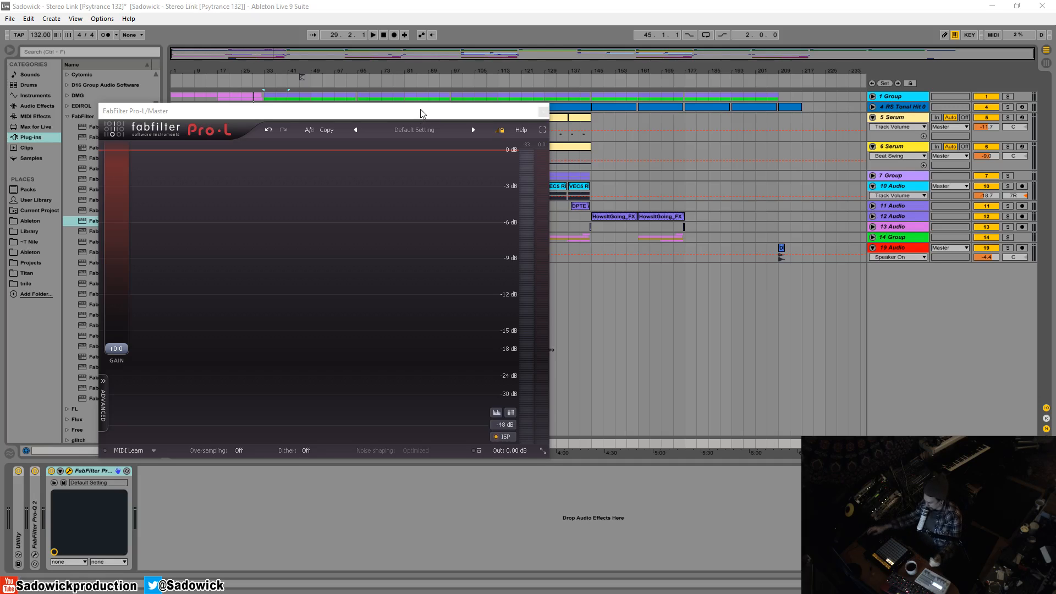
mouse_move(108, 334)
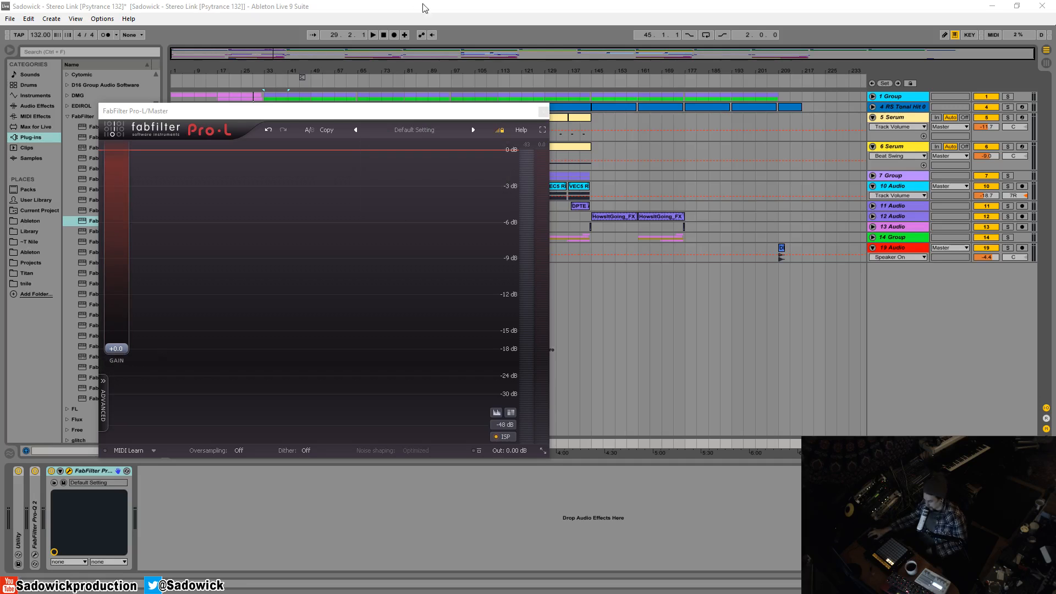
mouse_move(472, 219)
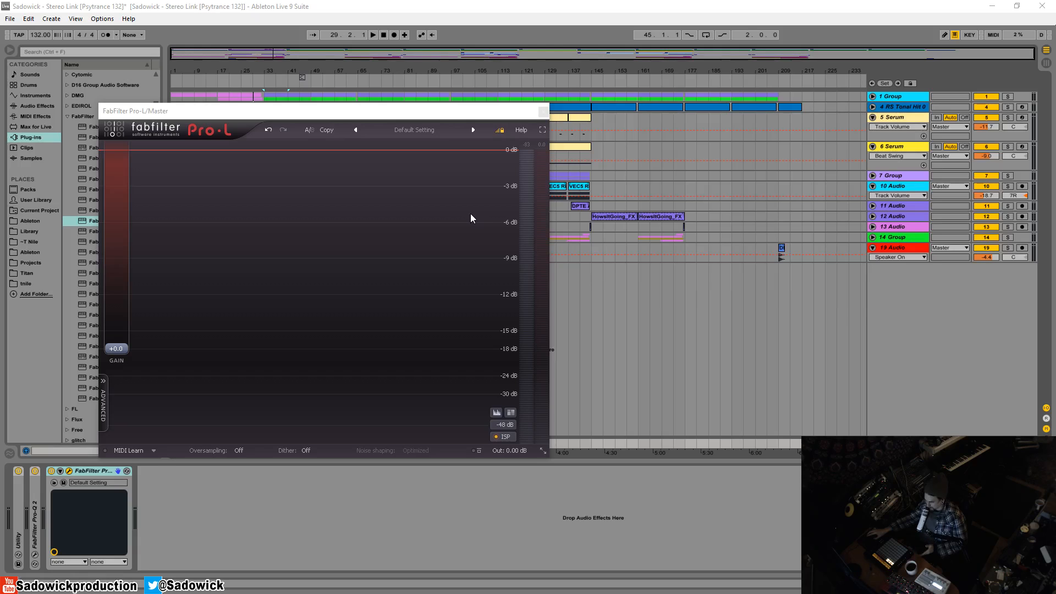
mouse_move(152, 343)
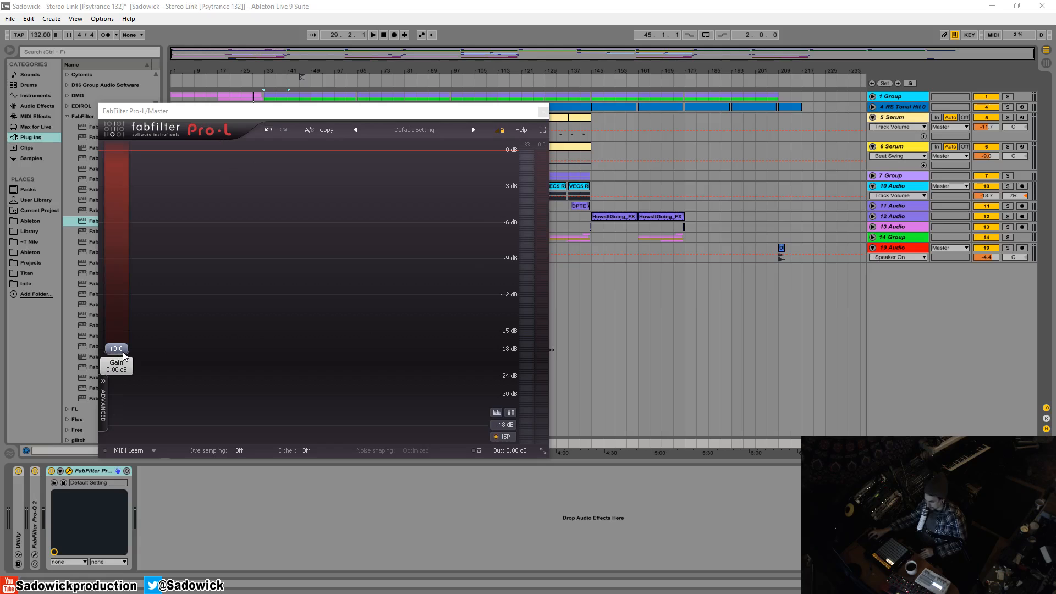
mouse_move(123, 356)
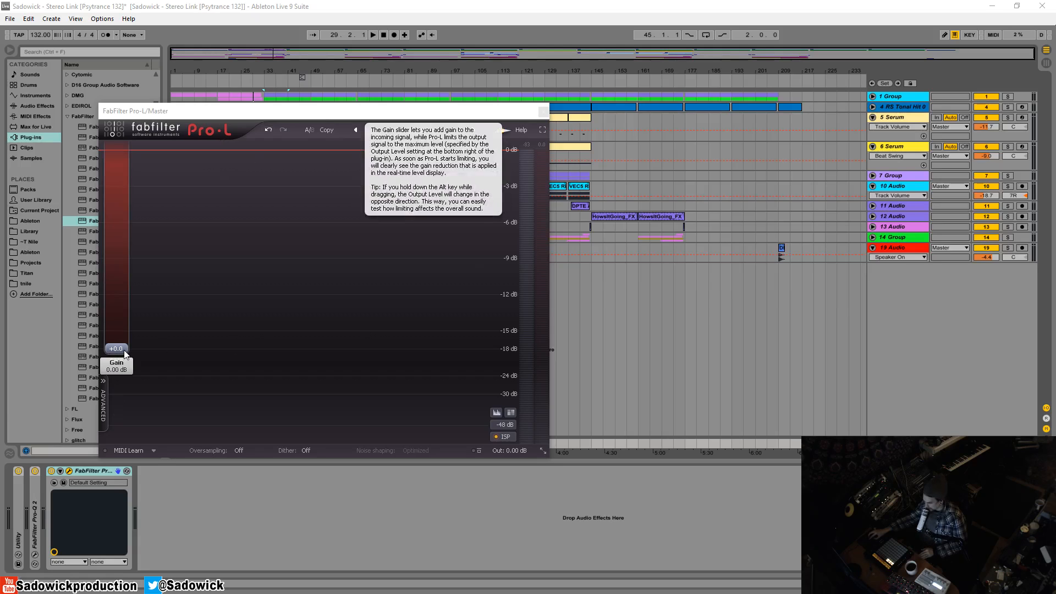
mouse_move(214, 326)
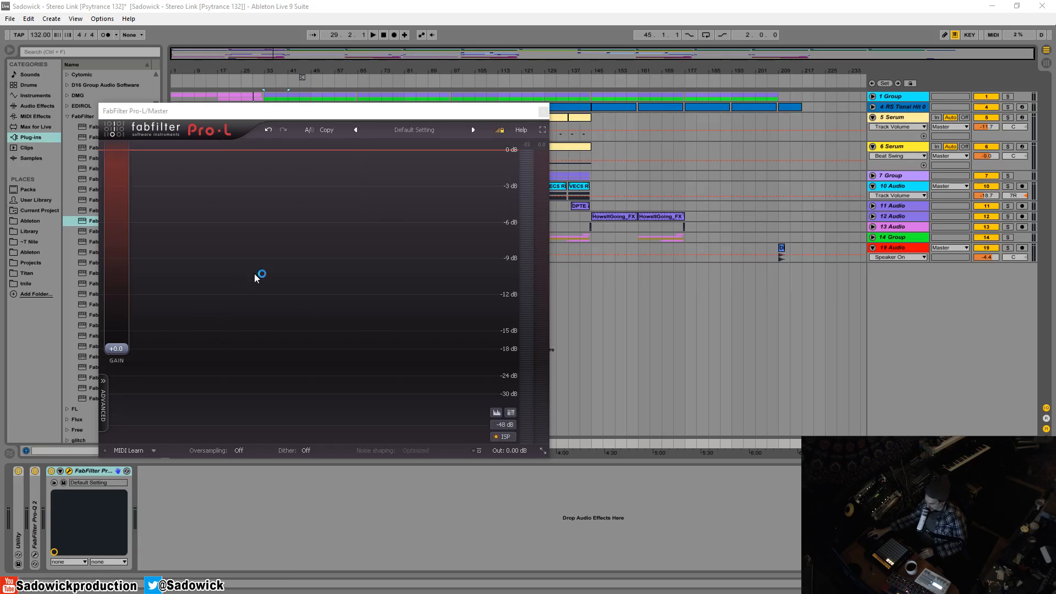
mouse_move(132, 358)
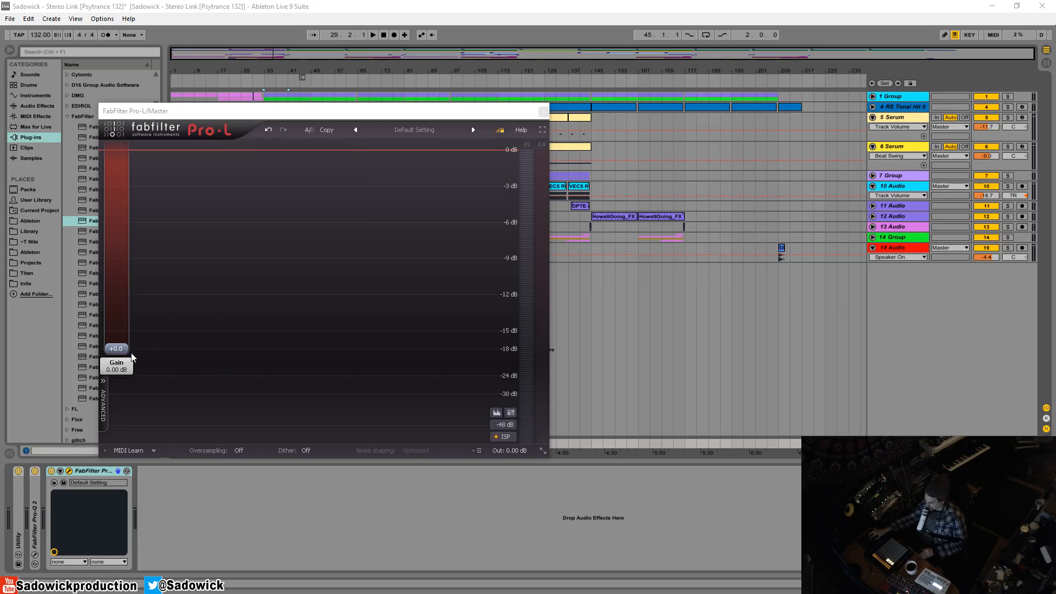
mouse_move(136, 300)
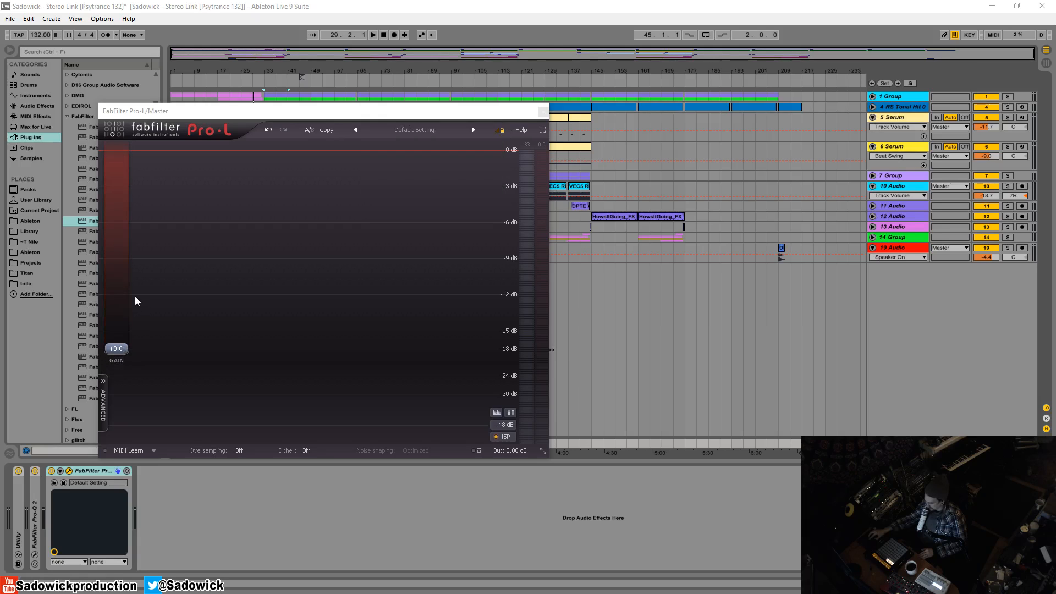
mouse_move(137, 325)
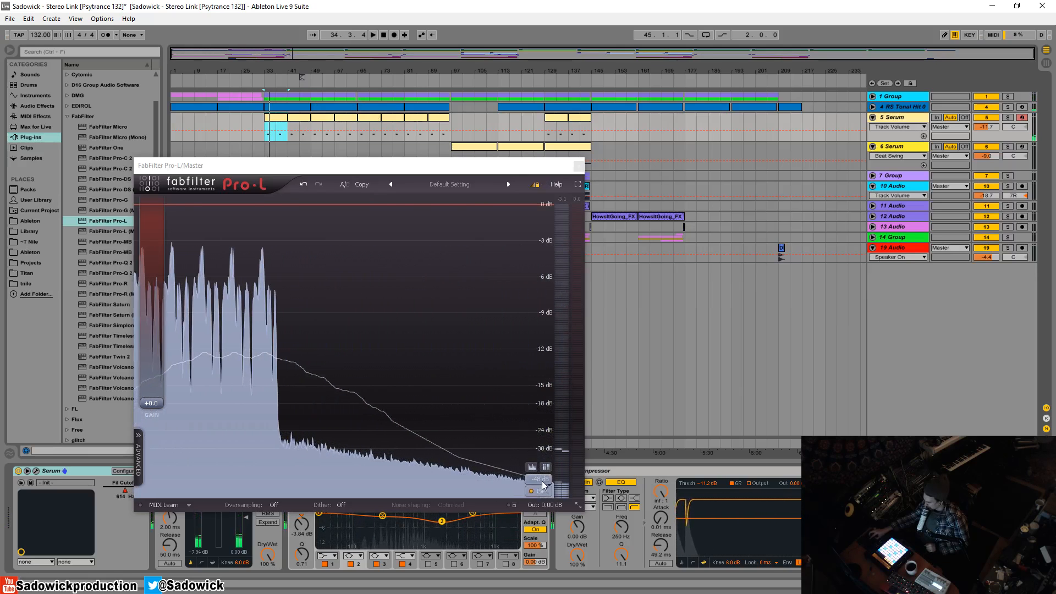
- Set the master Pro-L level meter scale to the -32 dB range
click(538, 479)
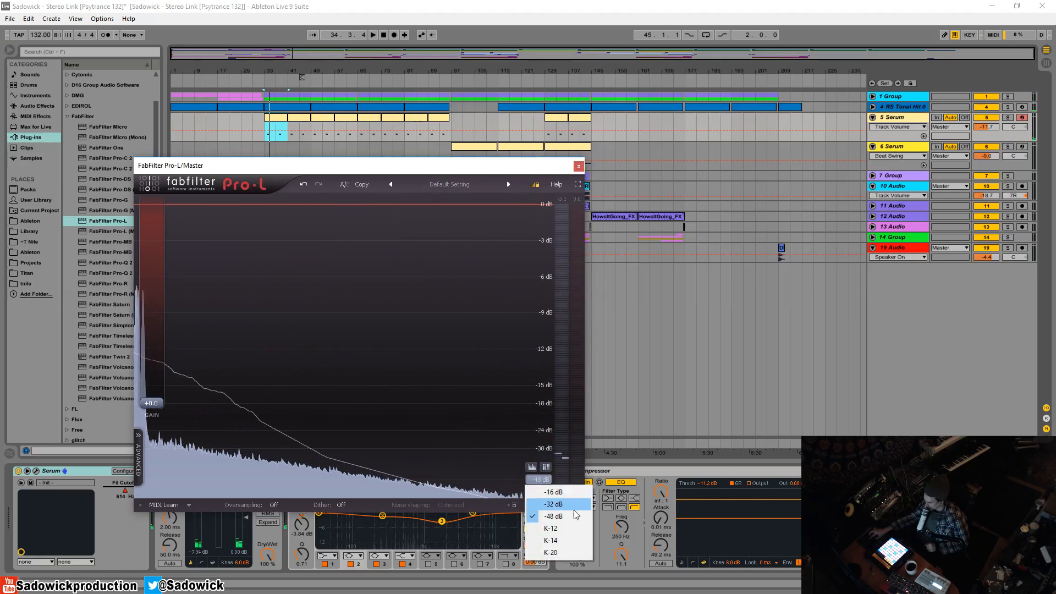
click(552, 504)
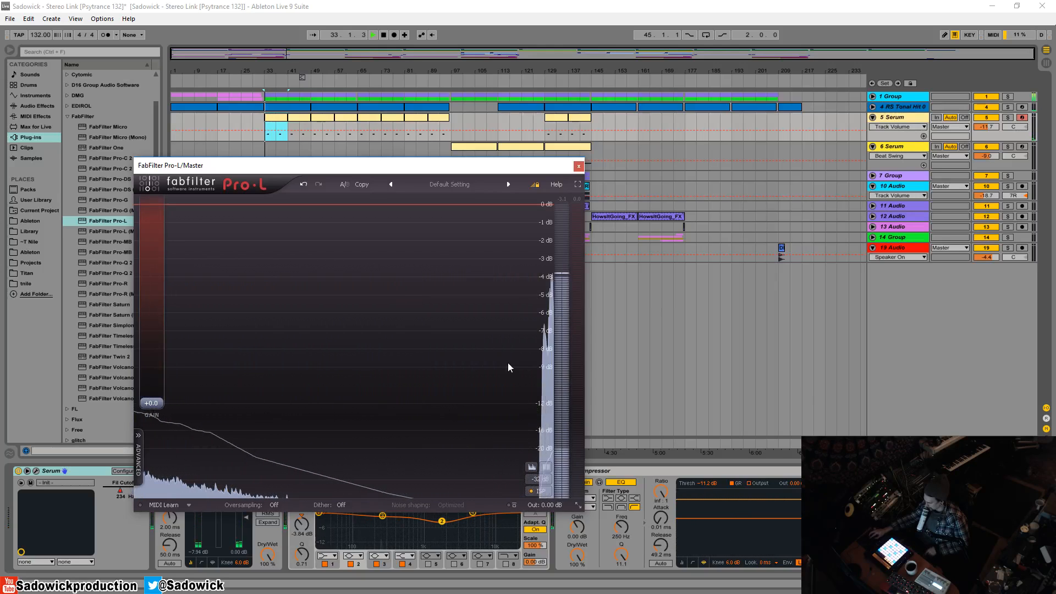
click(376, 34)
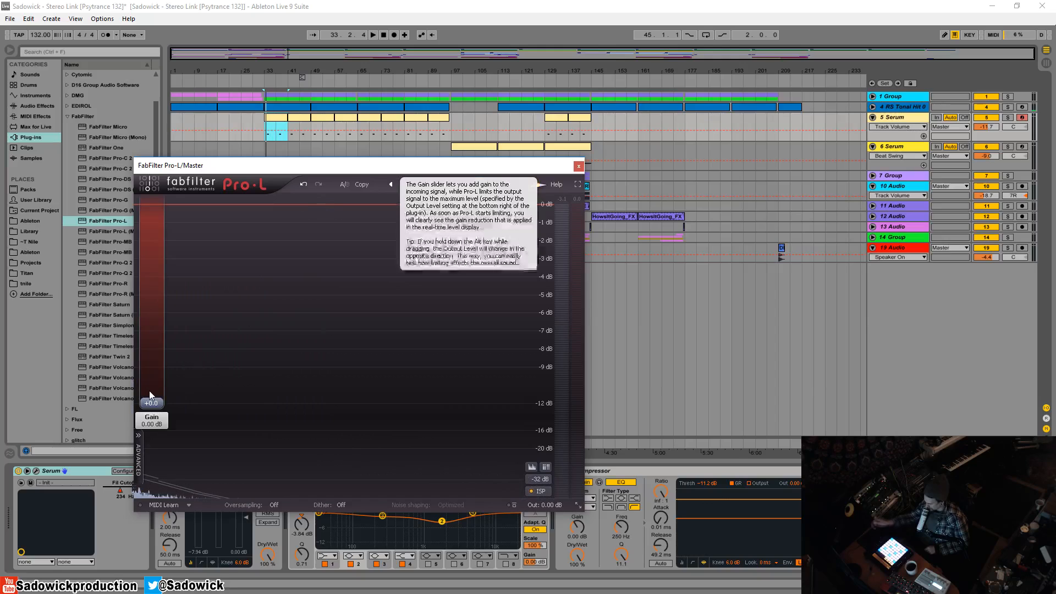
mouse_move(171, 394)
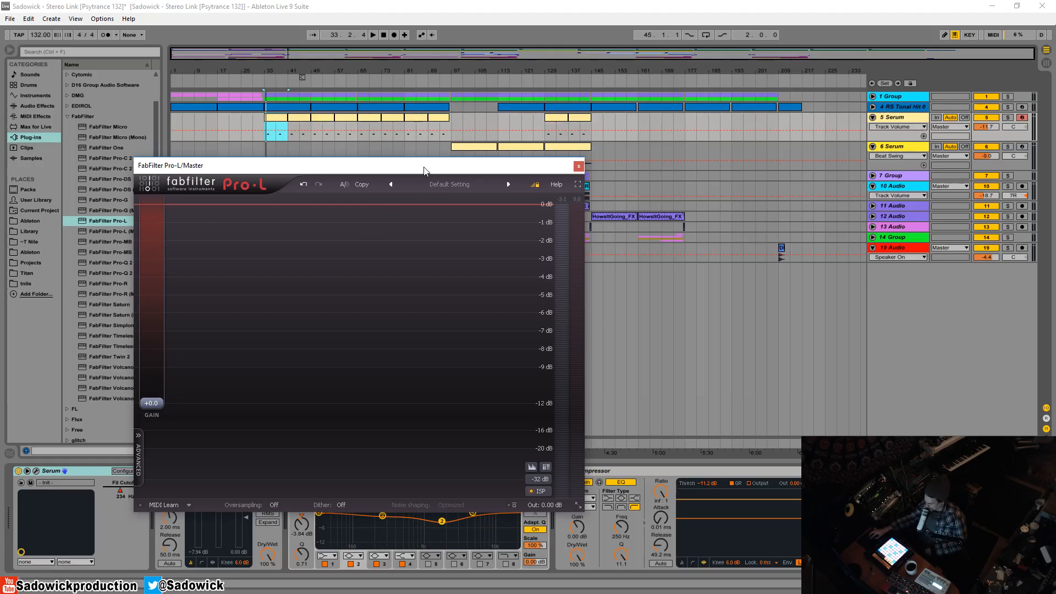
- Rescale the Pro-L meter to -16 dB and raise its gain to about +4.3 dB
click(538, 480)
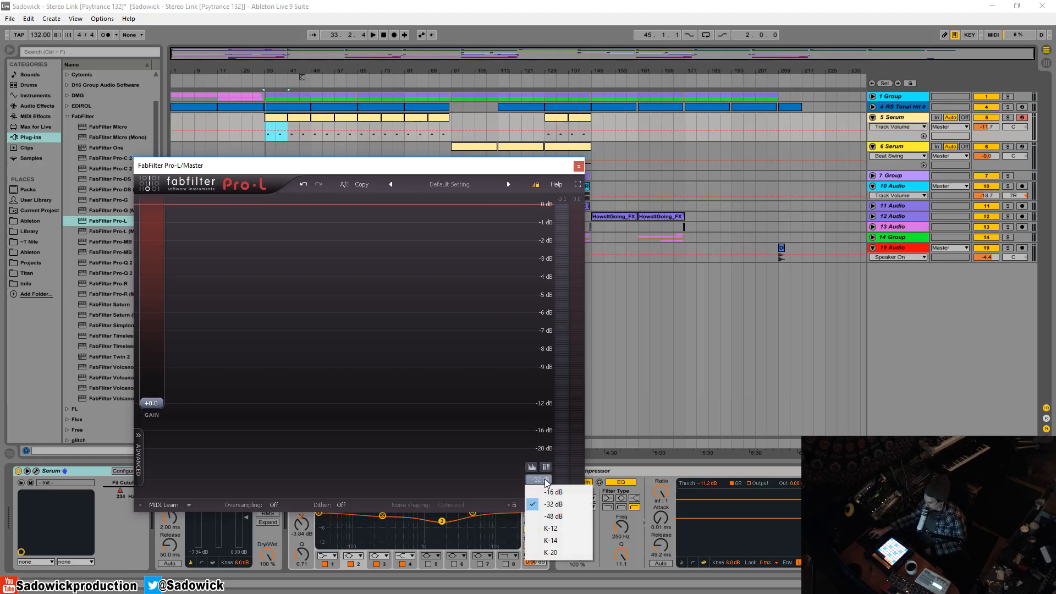
mouse_move(570, 498)
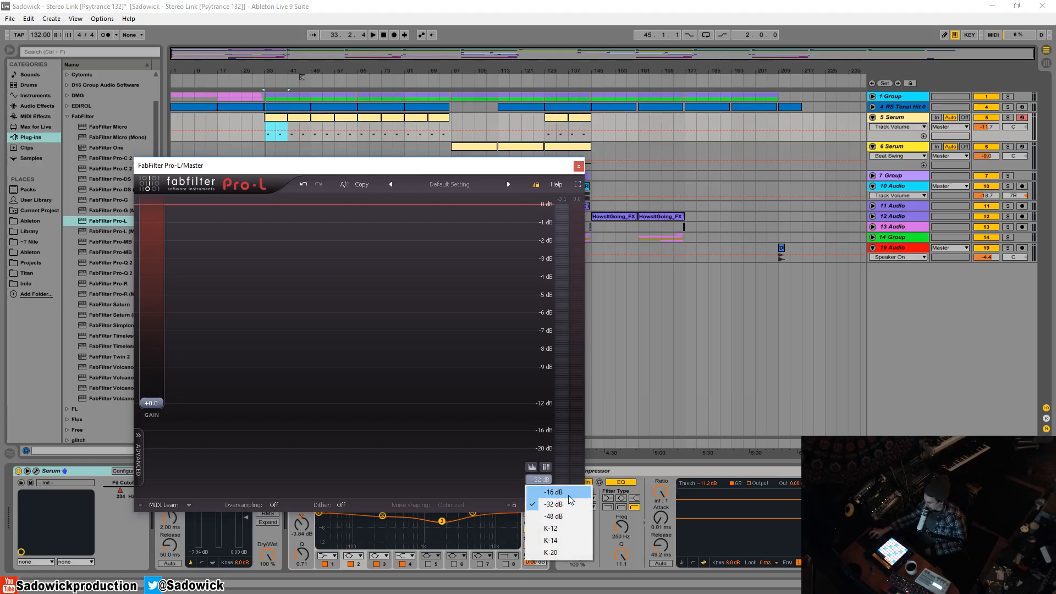
click(555, 504)
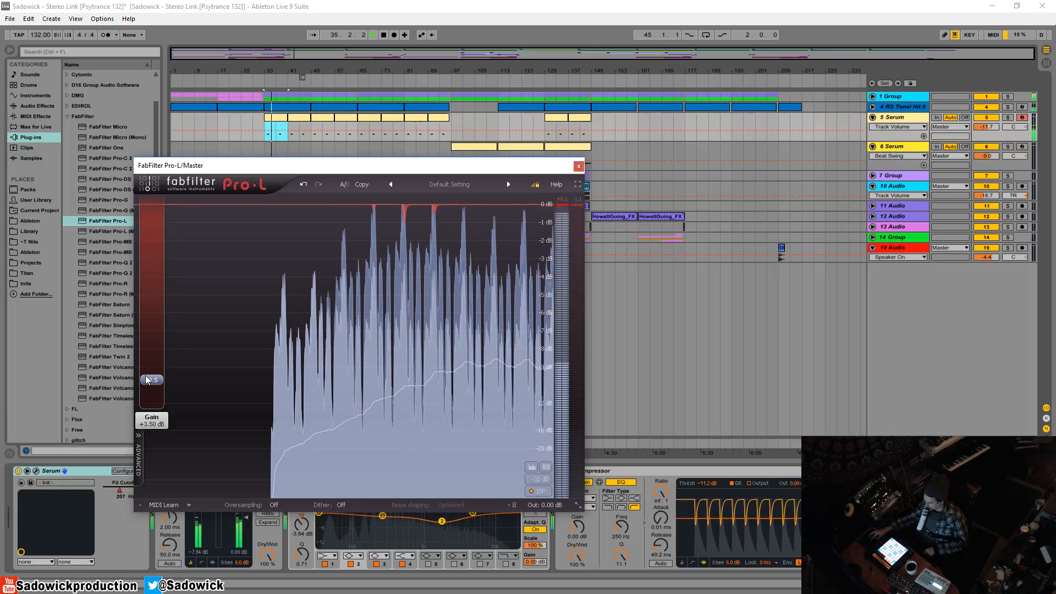
drag(151, 379, 150, 374)
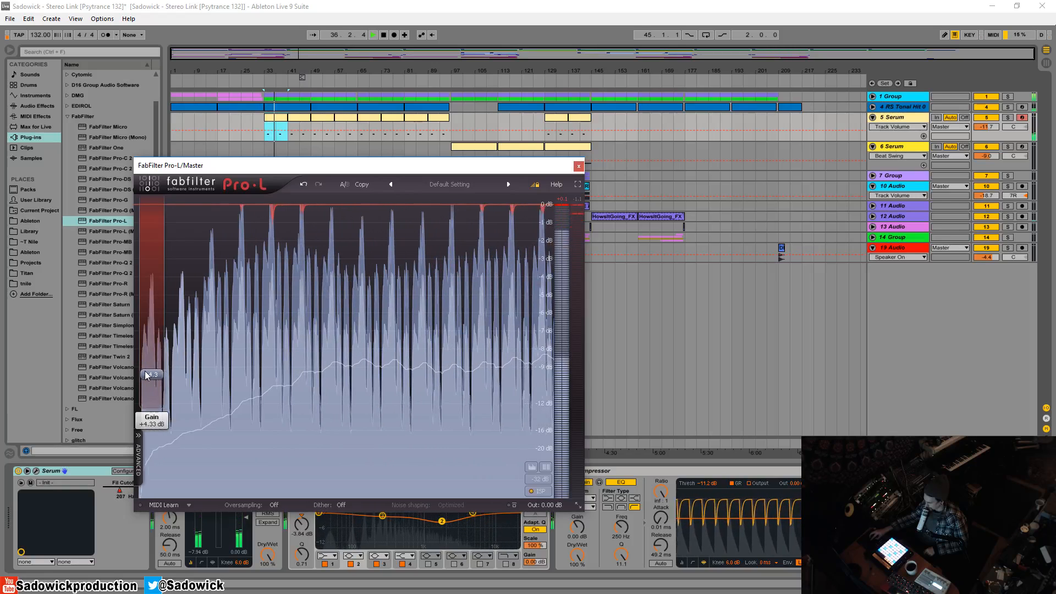
click(538, 480)
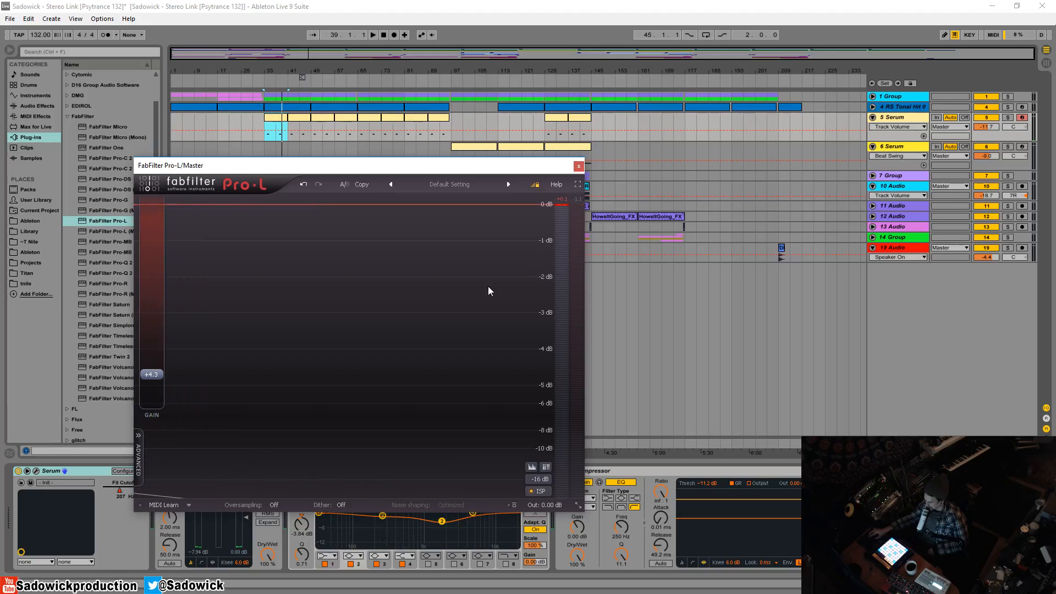
mouse_move(359, 300)
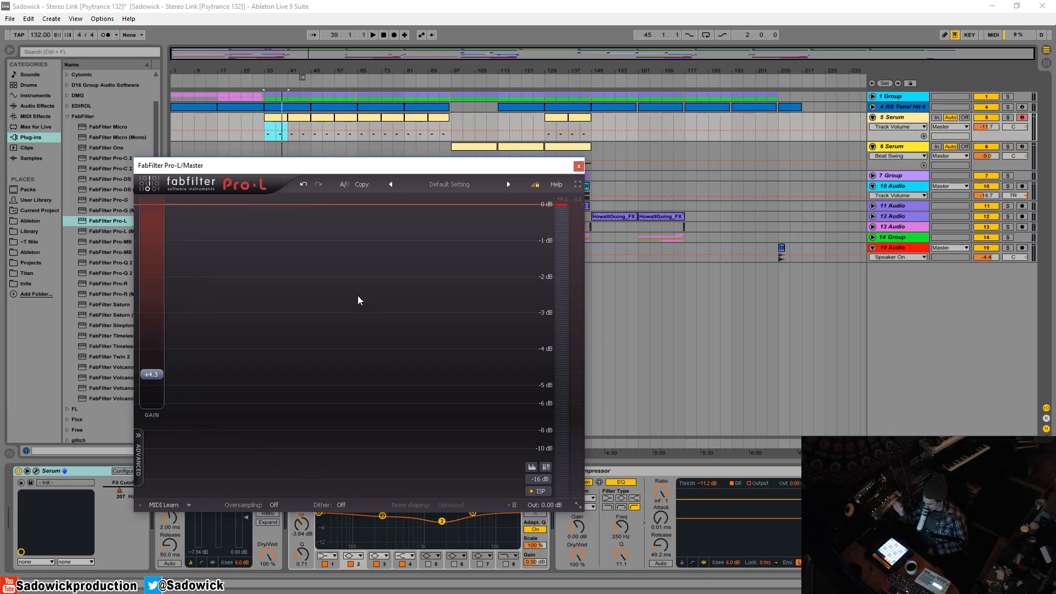
mouse_move(660, 312)
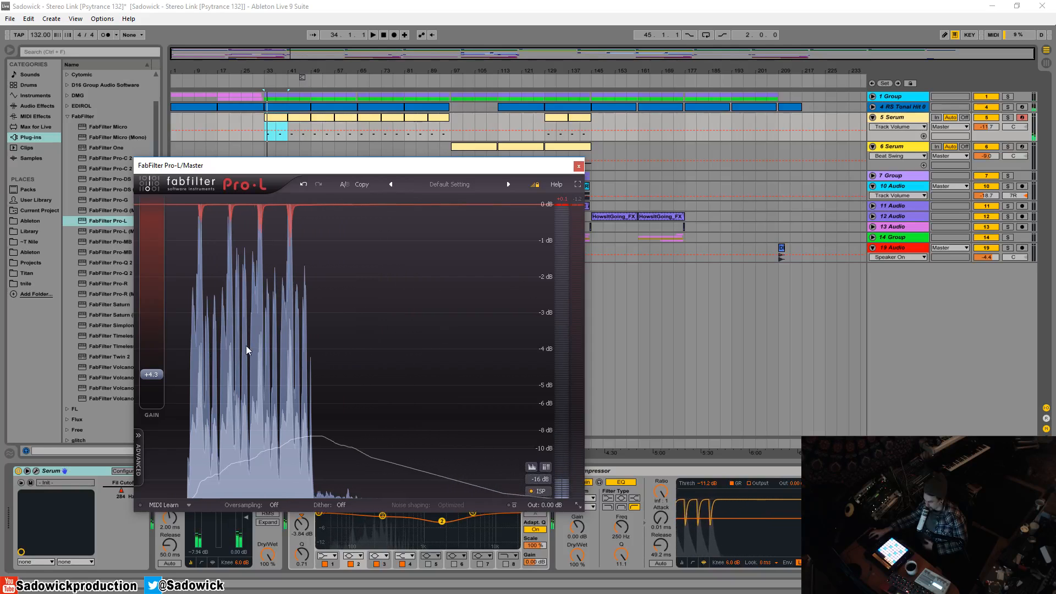
- Switch the Pro-L meter back to -32 dB and push gain to roughly +6.9 dB
click(538, 479)
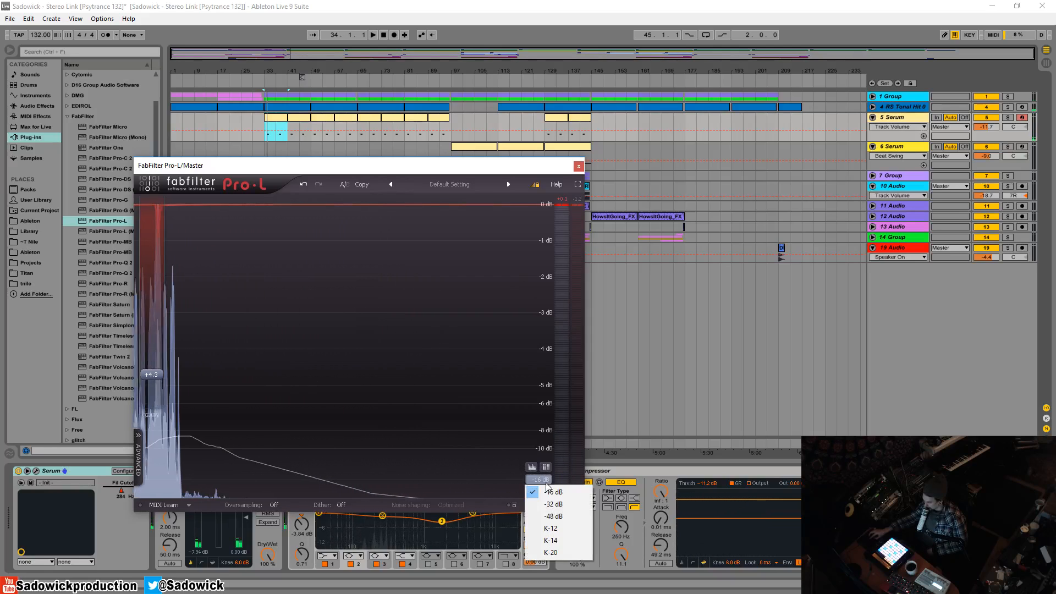
click(552, 503)
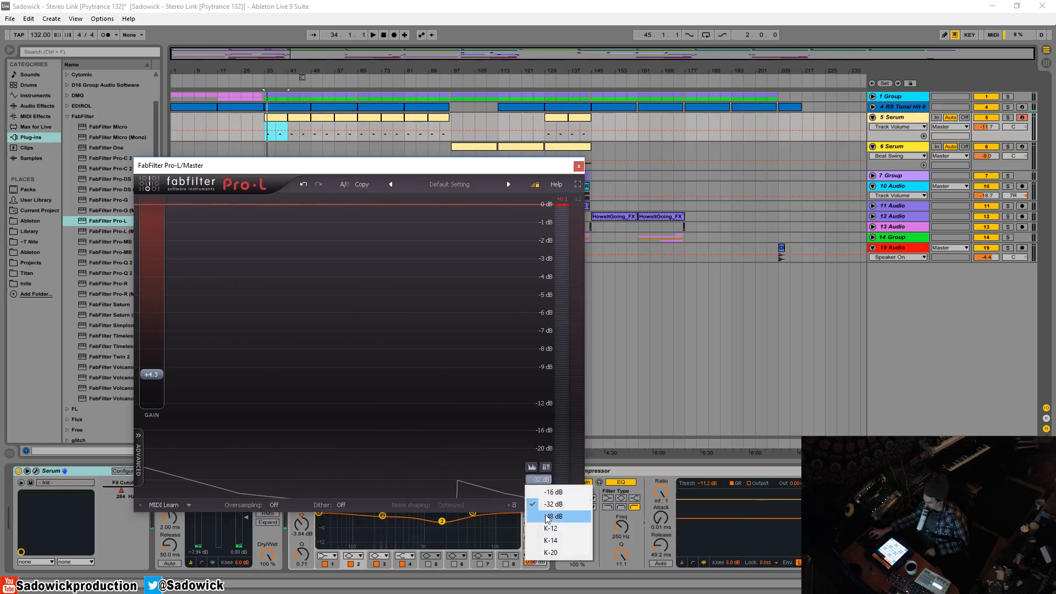
click(552, 515)
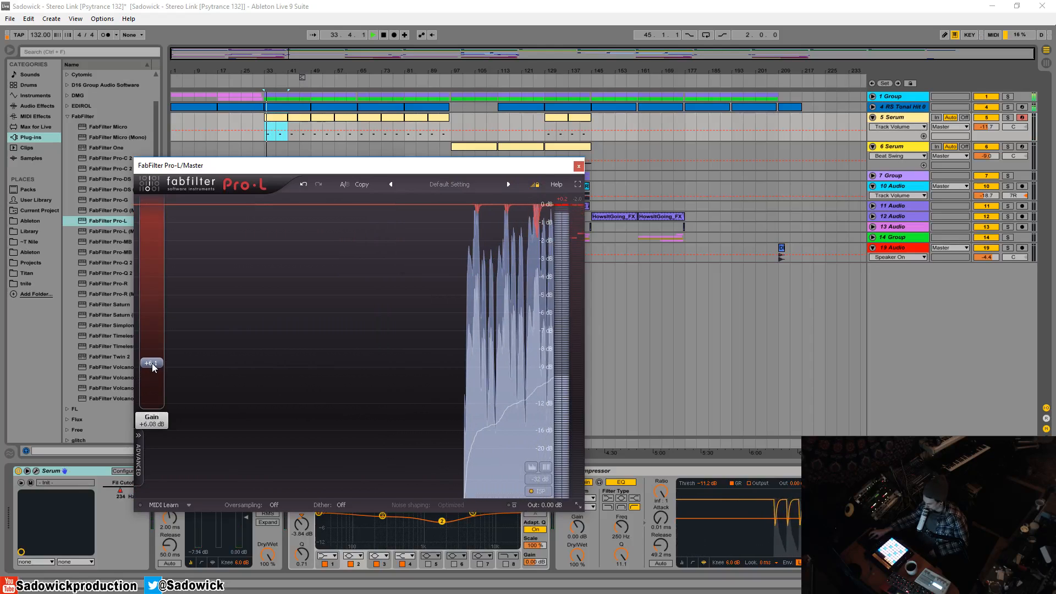
drag(152, 364, 152, 353)
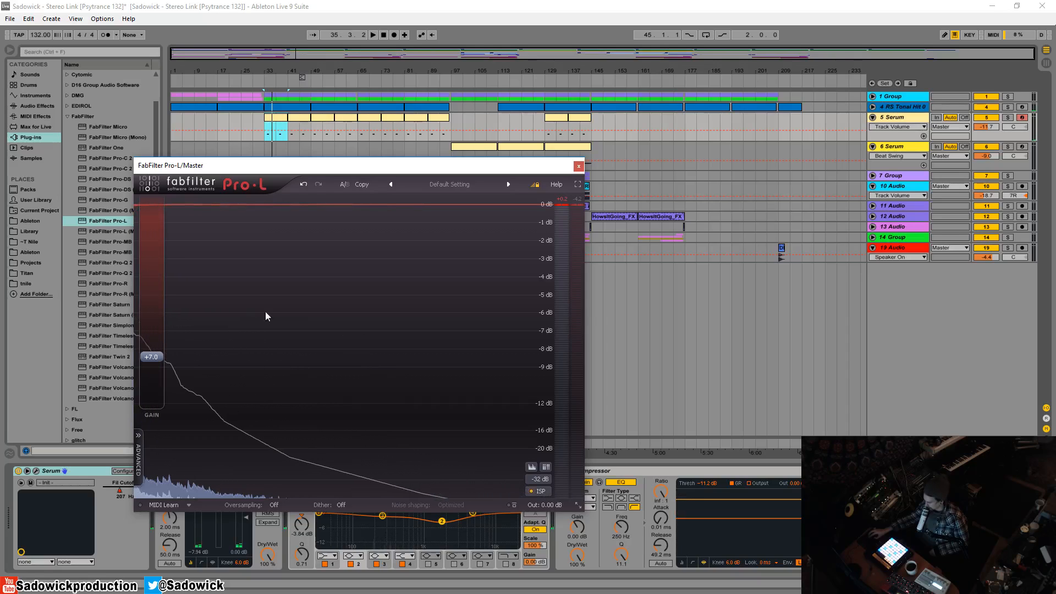
drag(150, 356, 154, 370)
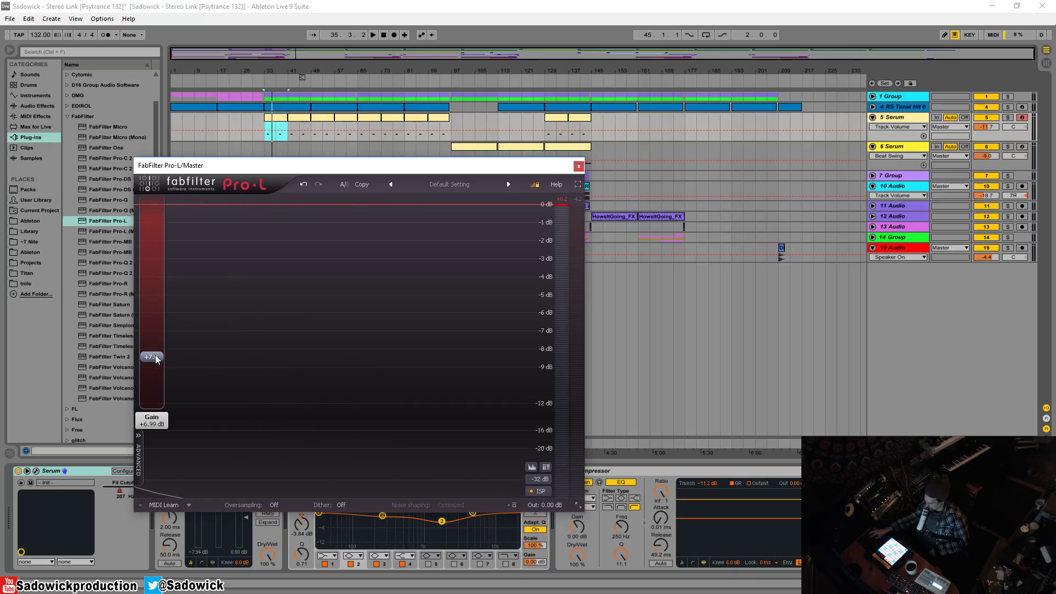
mouse_move(442, 237)
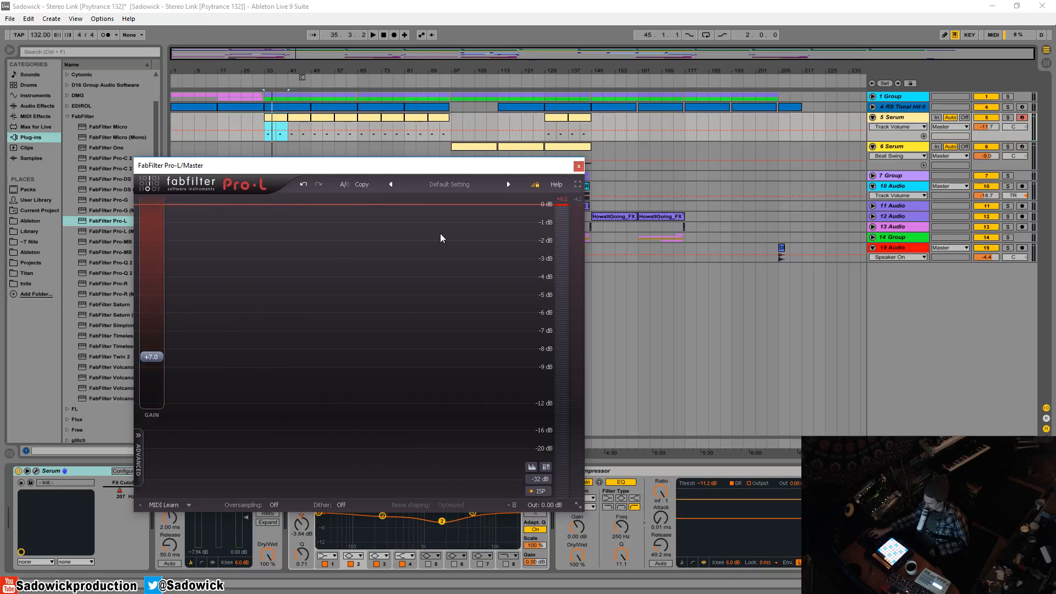
mouse_move(505, 263)
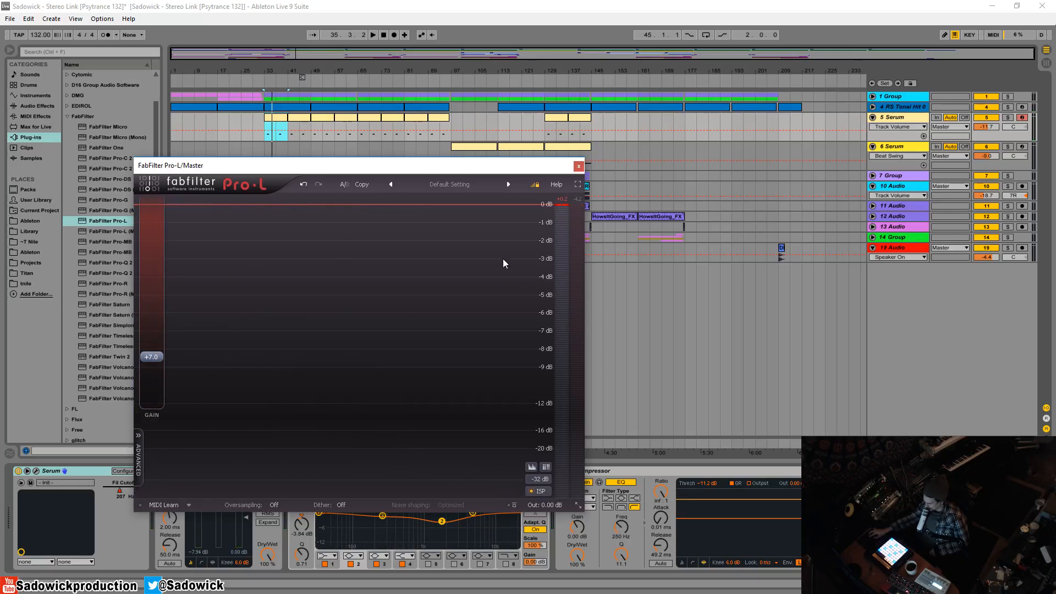
mouse_move(270, 206)
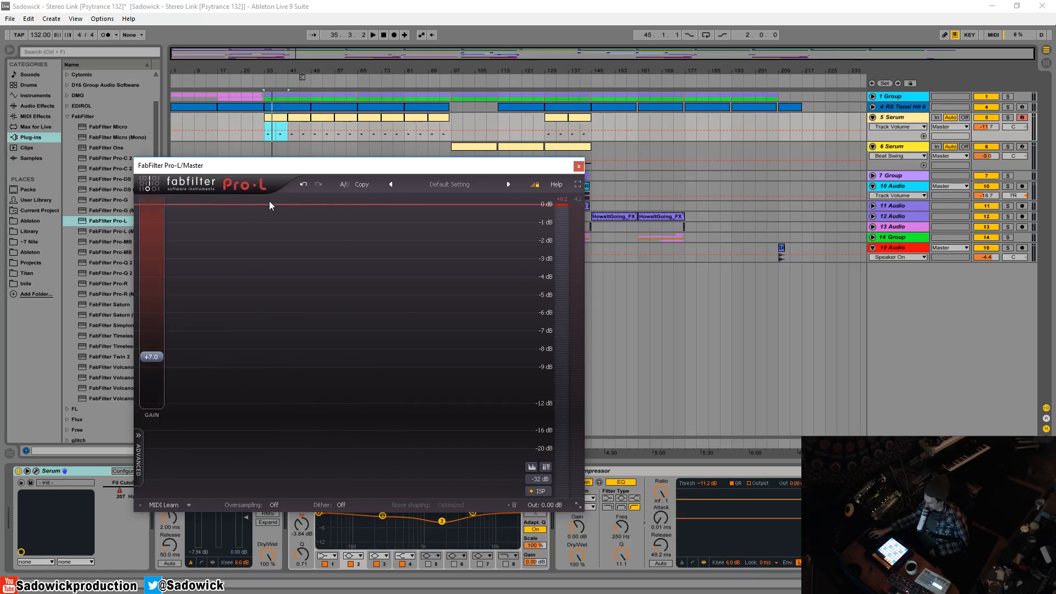
mouse_move(525, 328)
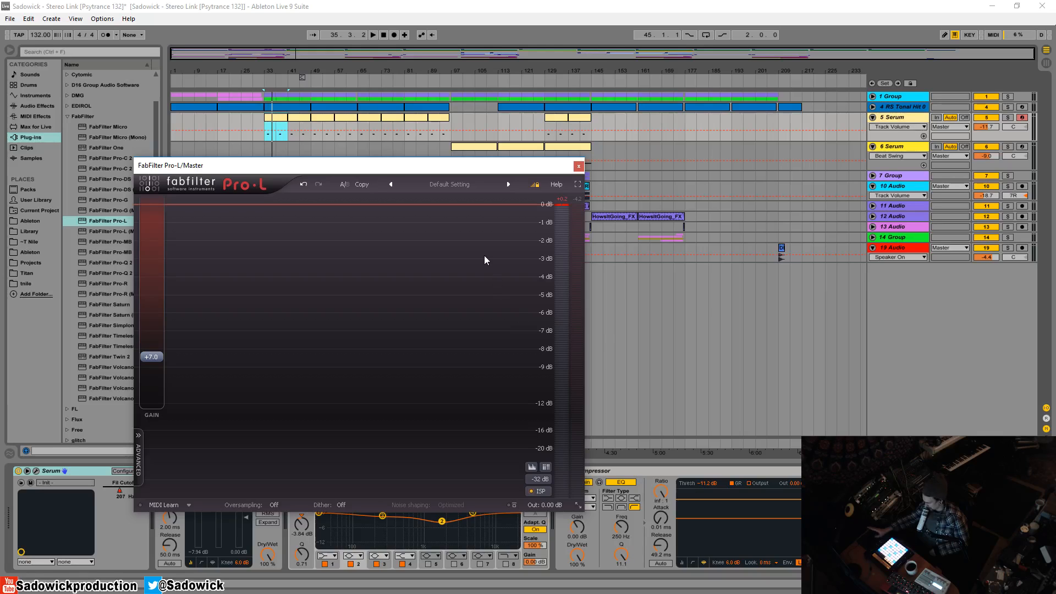
mouse_move(453, 216)
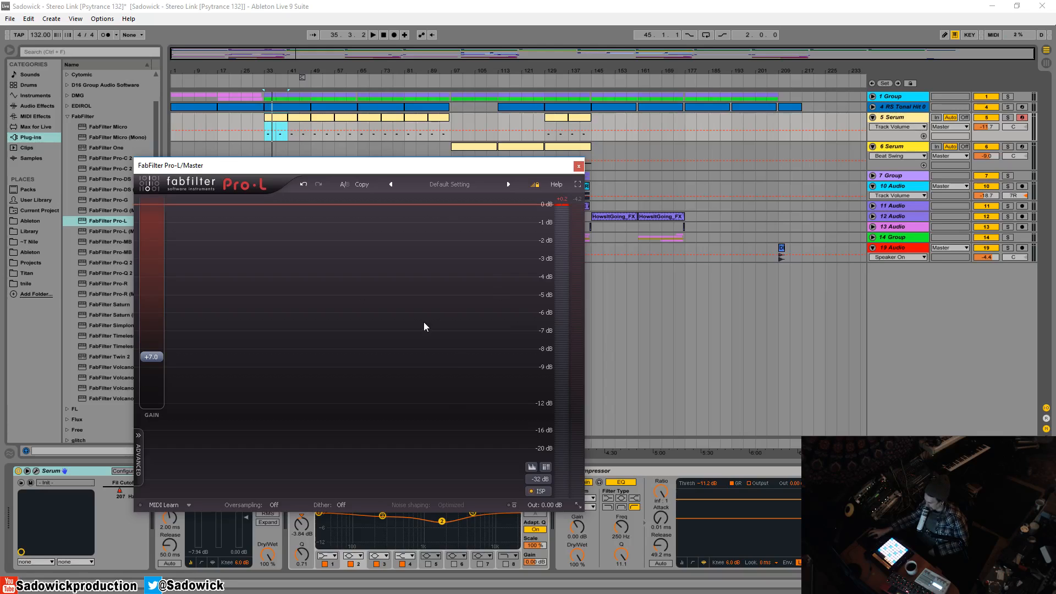
mouse_move(555, 315)
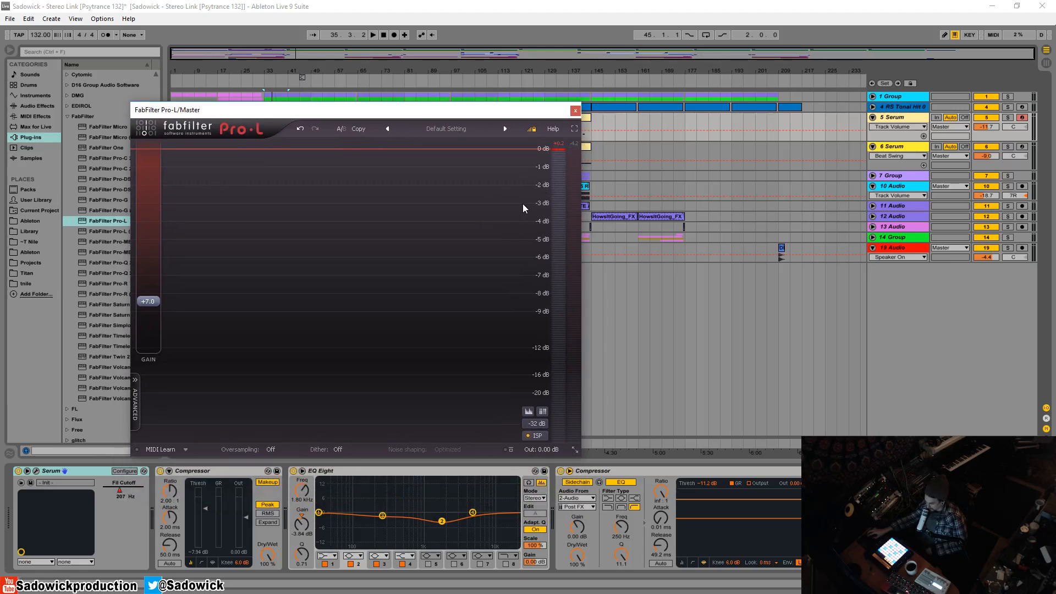
mouse_move(133, 349)
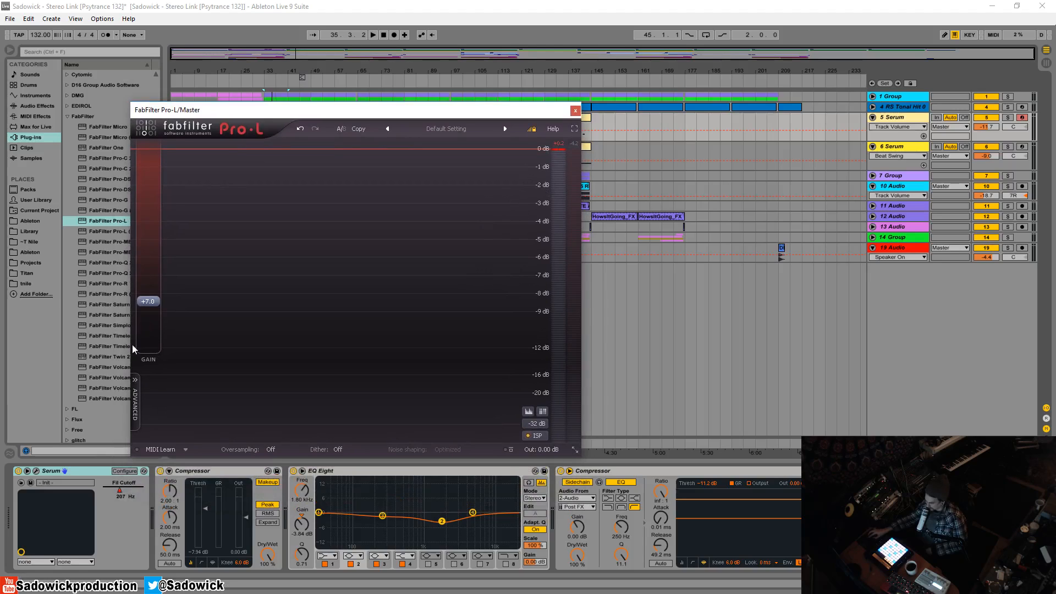
- Nudge the Pro-L window by its gain area, leaving gain at +7.0 dB
drag(147, 301, 147, 303)
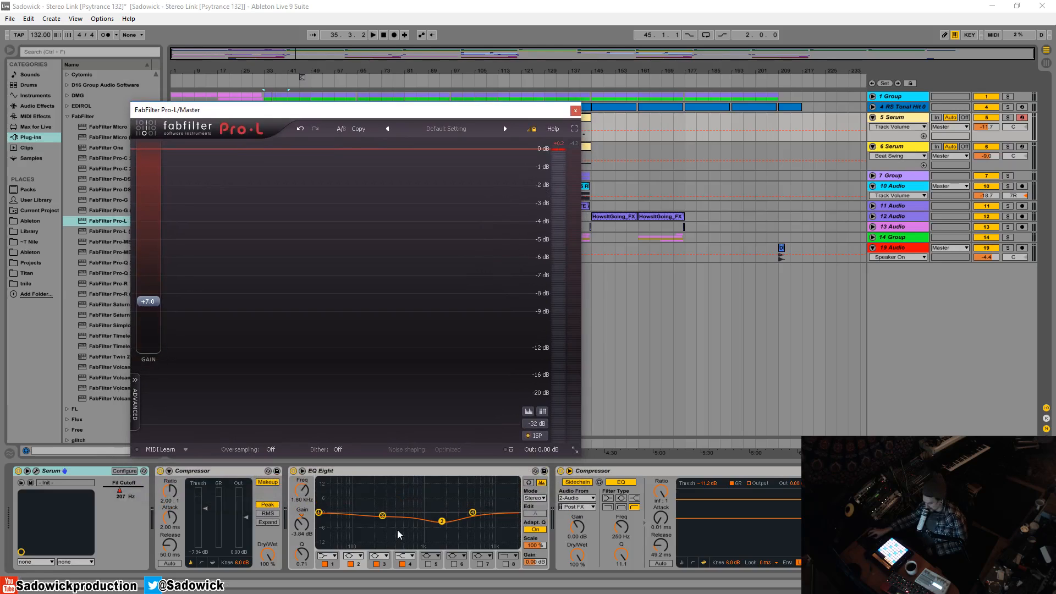
mouse_move(407, 511)
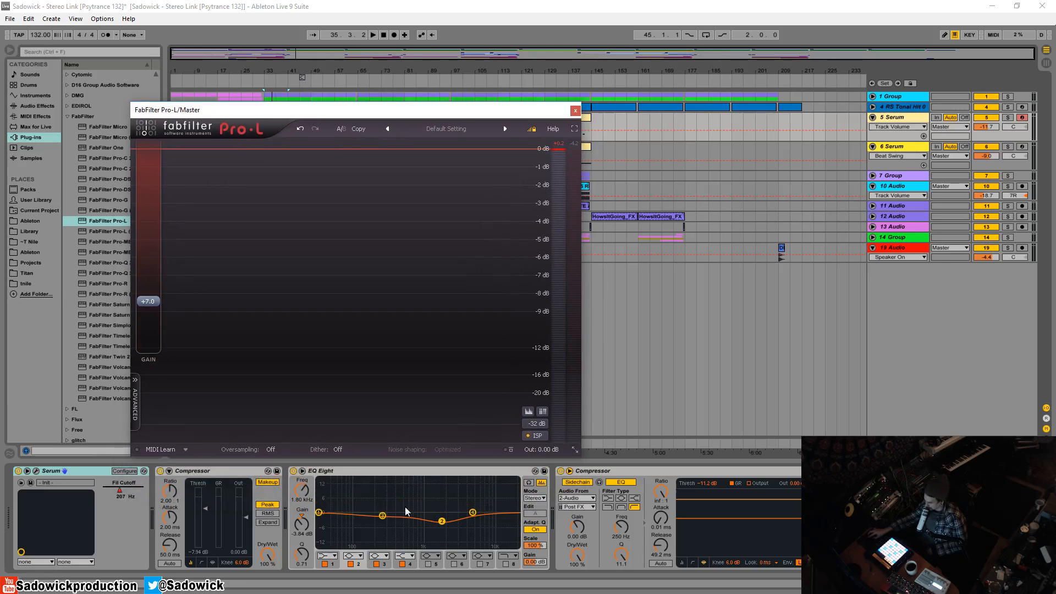